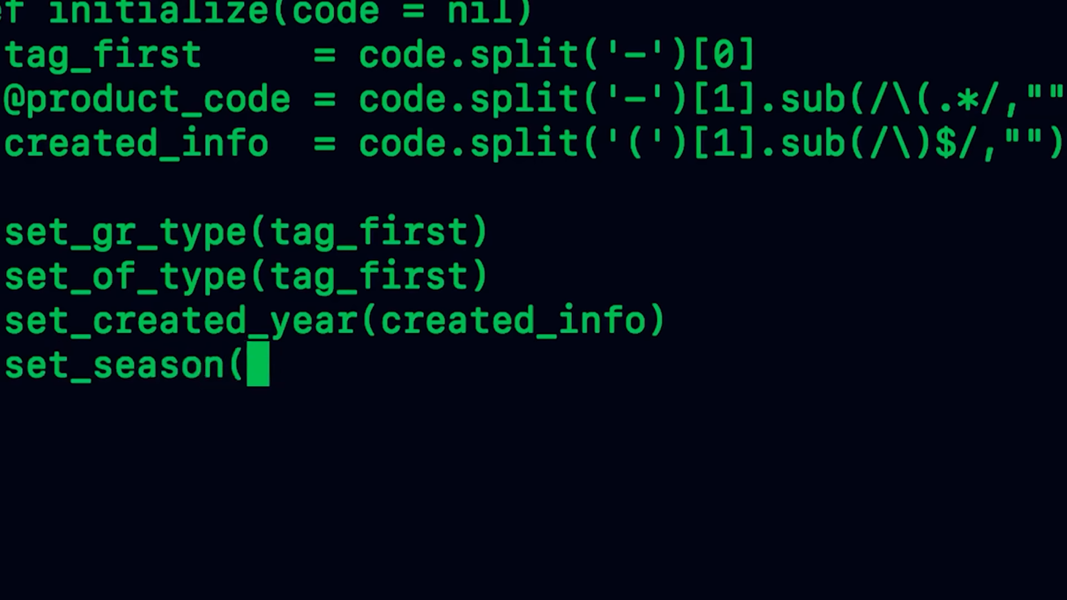
{"action": "type", "text": "cre"}
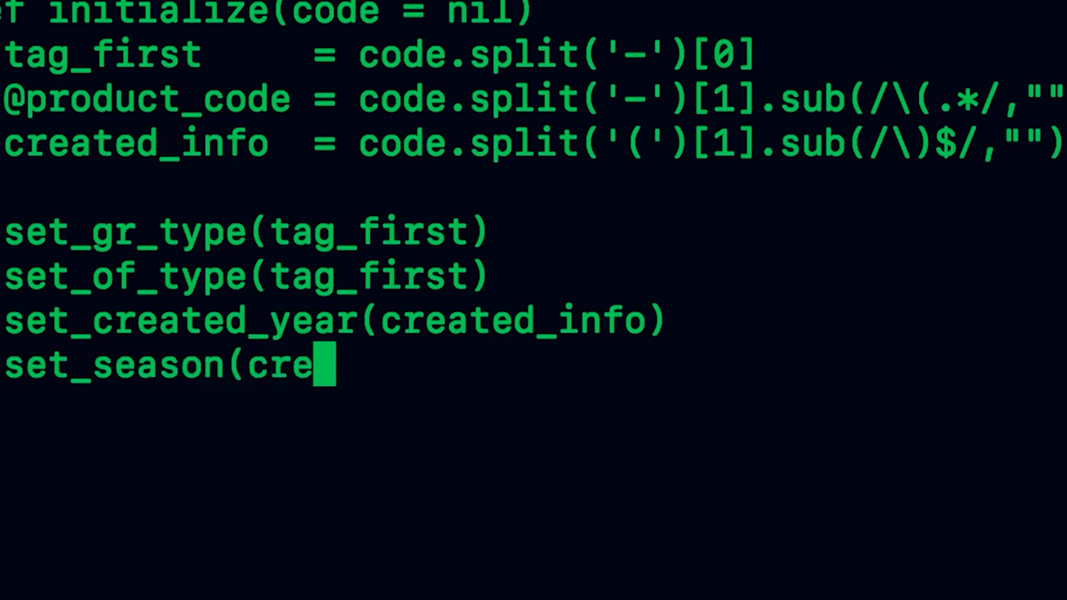
{"action": "type", "text": "ated_info"}
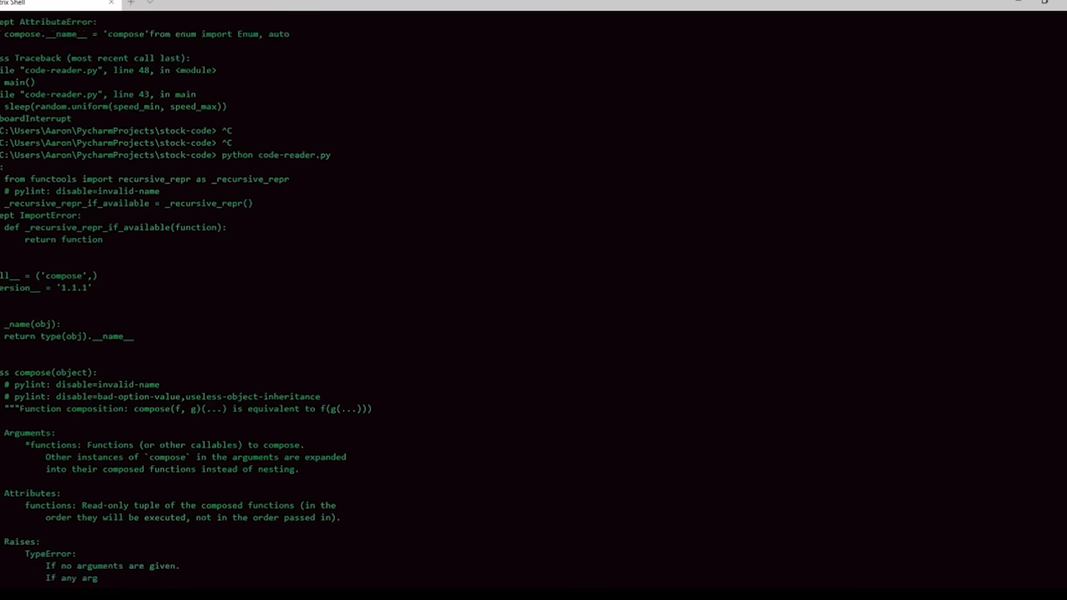
{"action": "scroll", "scroll_direction": "down", "scroll_amount": 3}
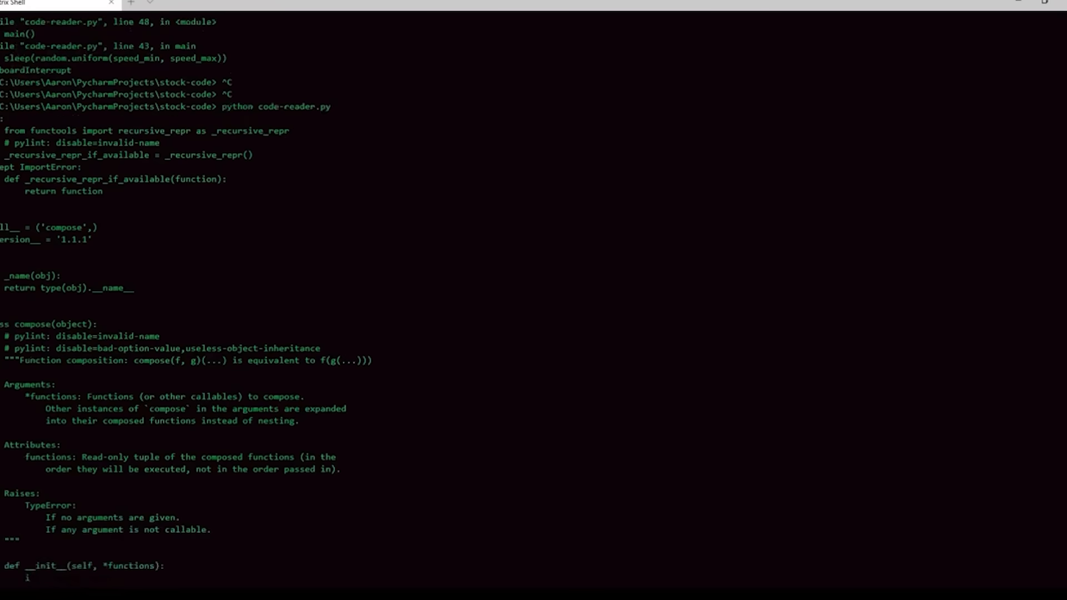
{"action": "scroll", "scroll_direction": "down", "scroll_amount": 3}
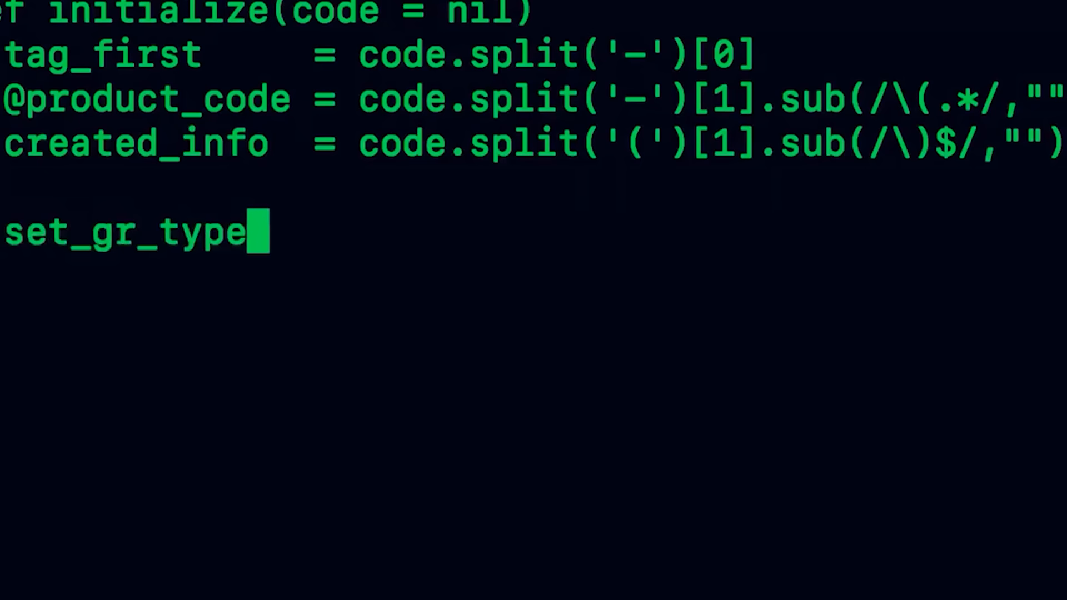
{"action": "type", "text": "(ta"}
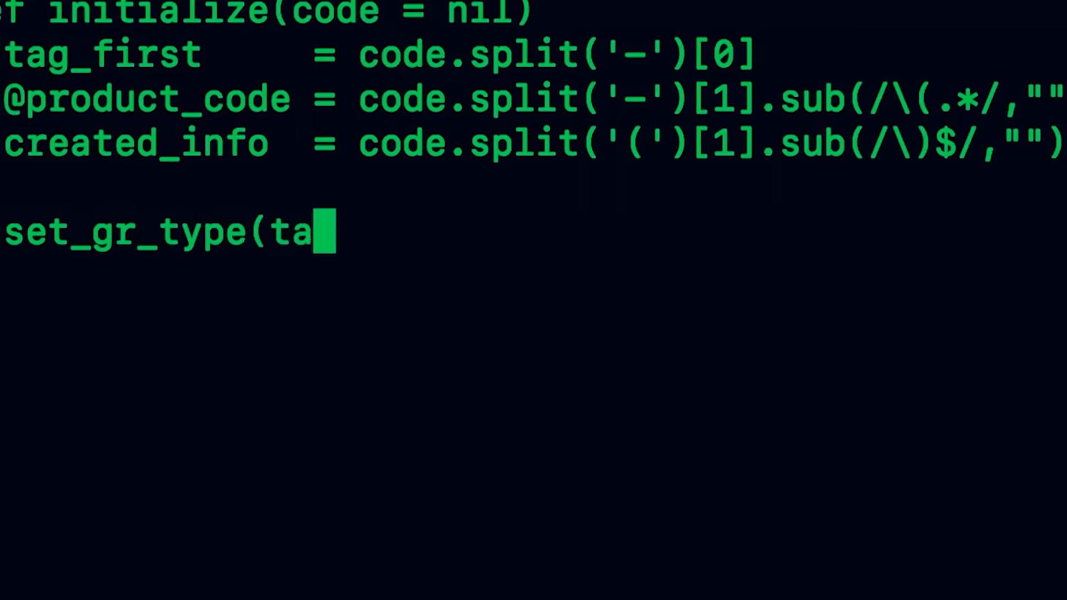
{"action": "type", "text": "g_first)"}
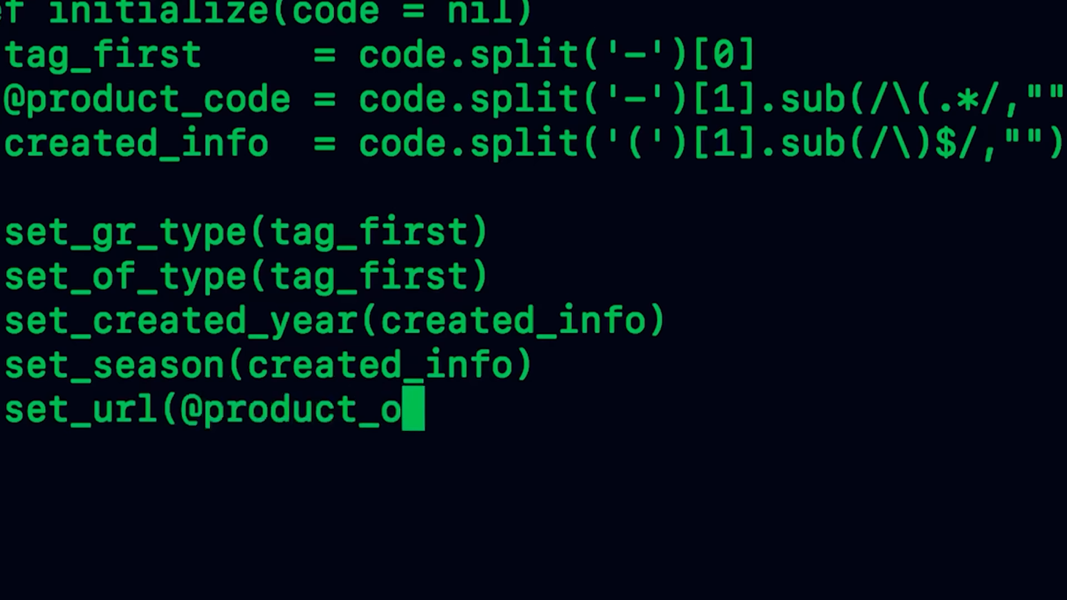
{"action": "type", "text": "de)"}
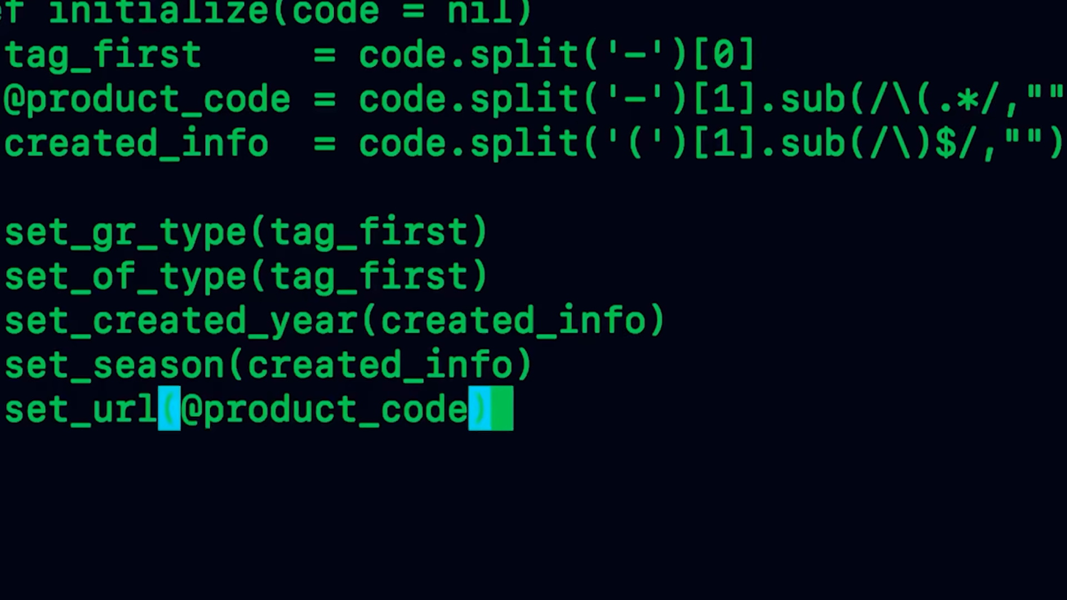